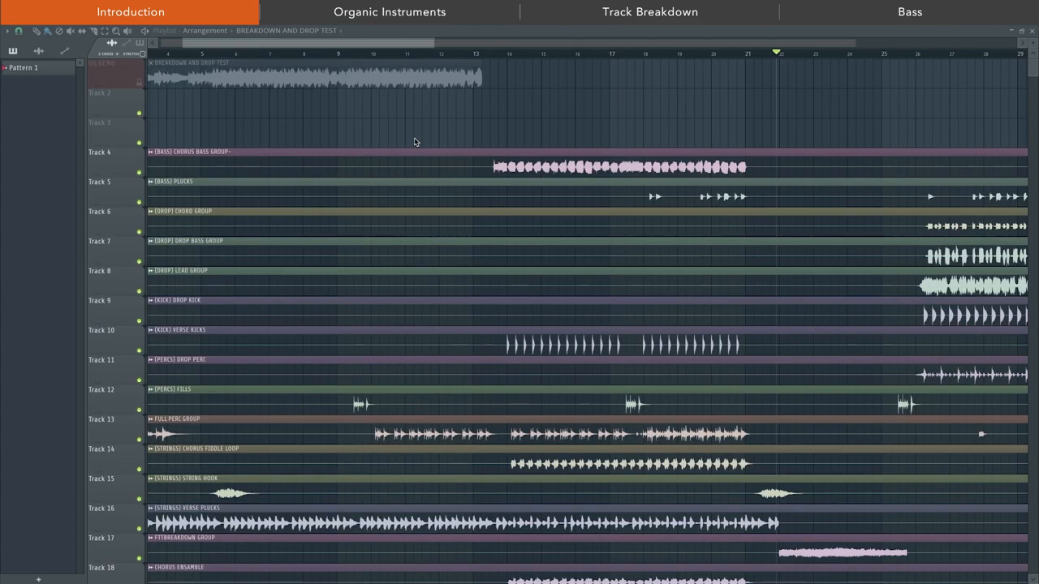
pyautogui.moveTo(159, 317)
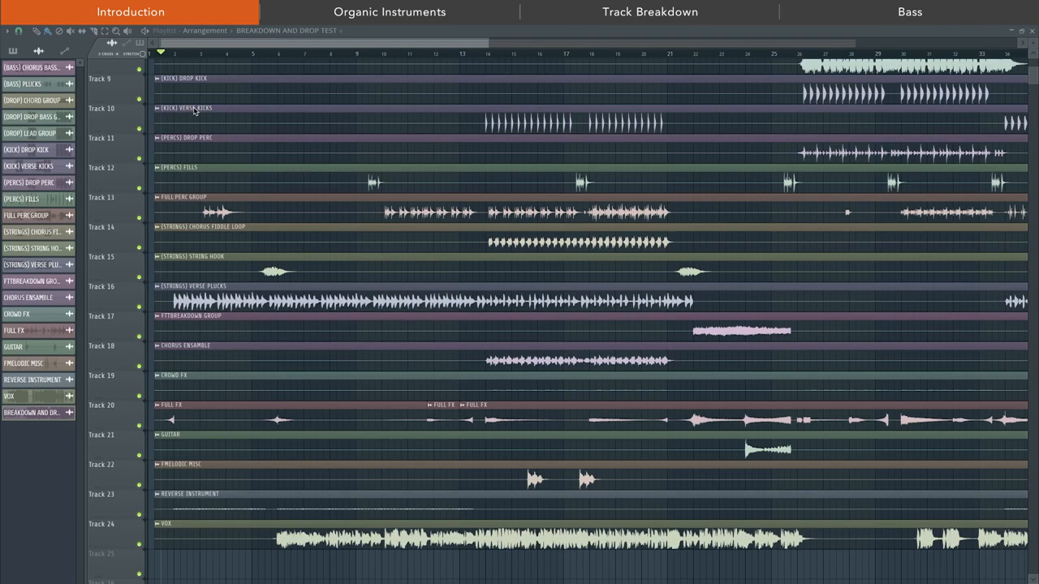
pyautogui.click(389, 11)
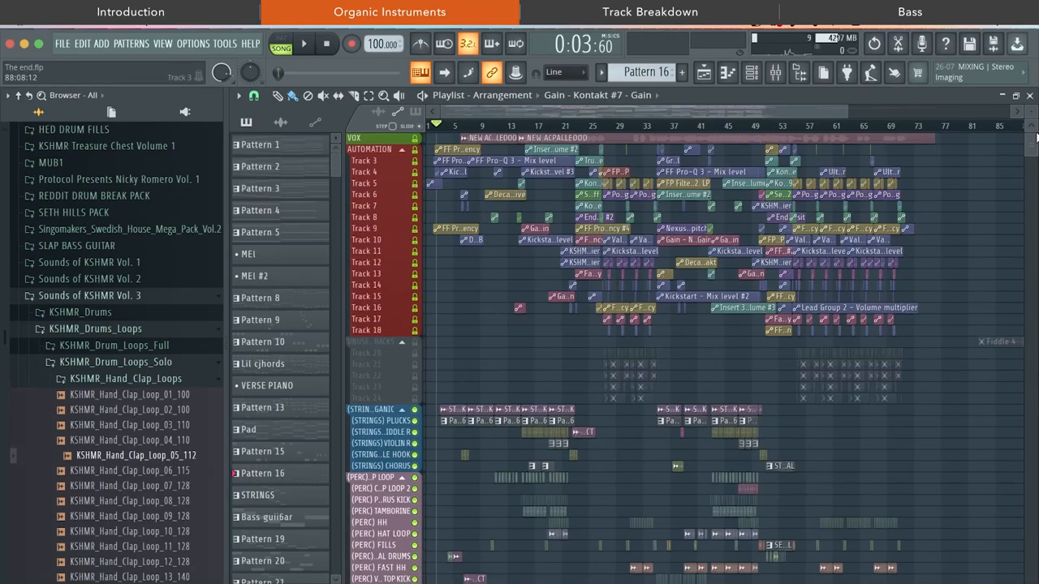
# - Play the organic strings pluck section and bring up its Sylenth1 instrument with the KEY Rhowdz patch
pyautogui.scroll(-3)
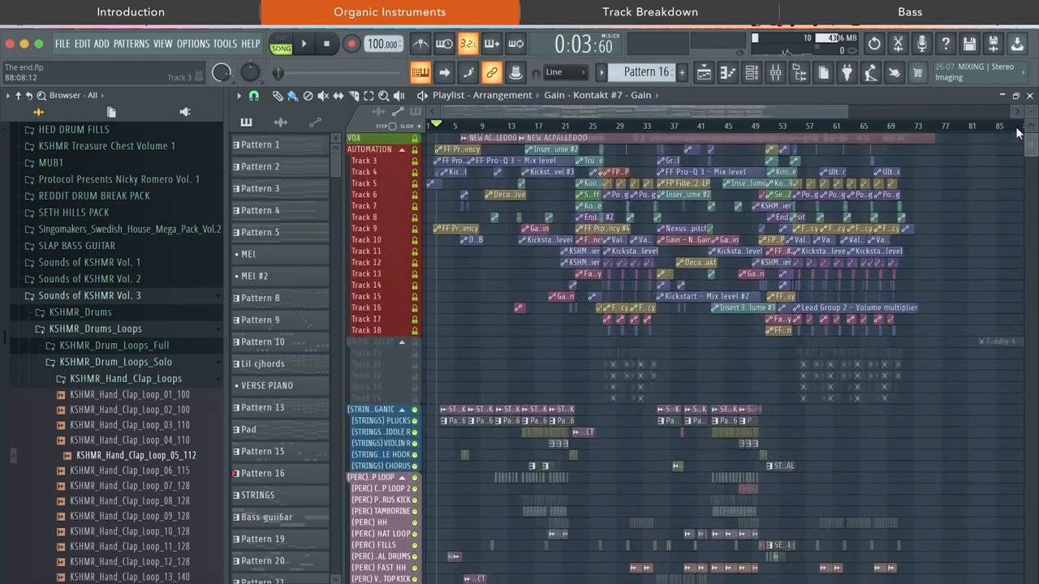
pyautogui.click(650, 12)
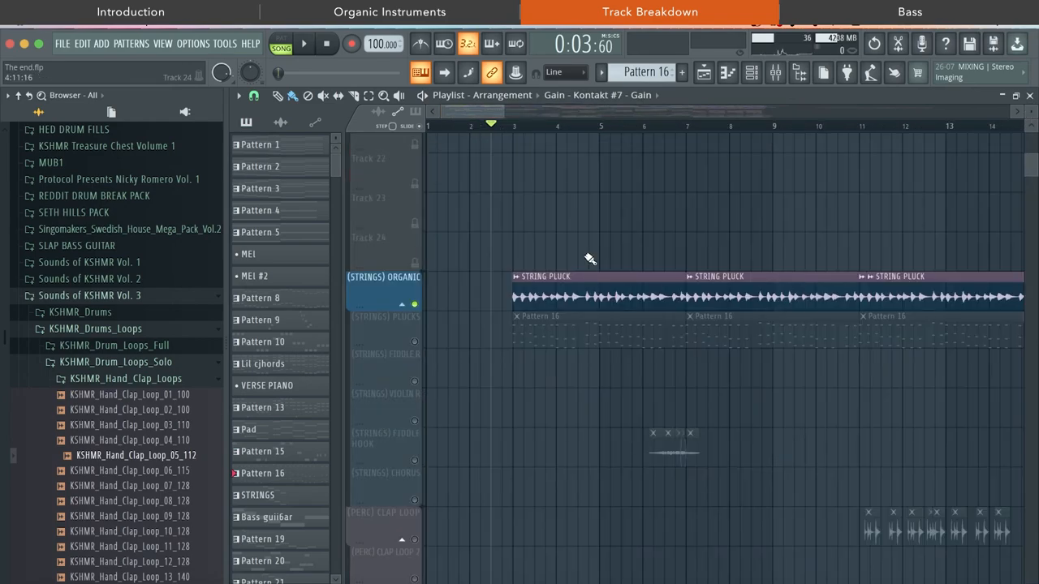
pyautogui.click(303, 43)
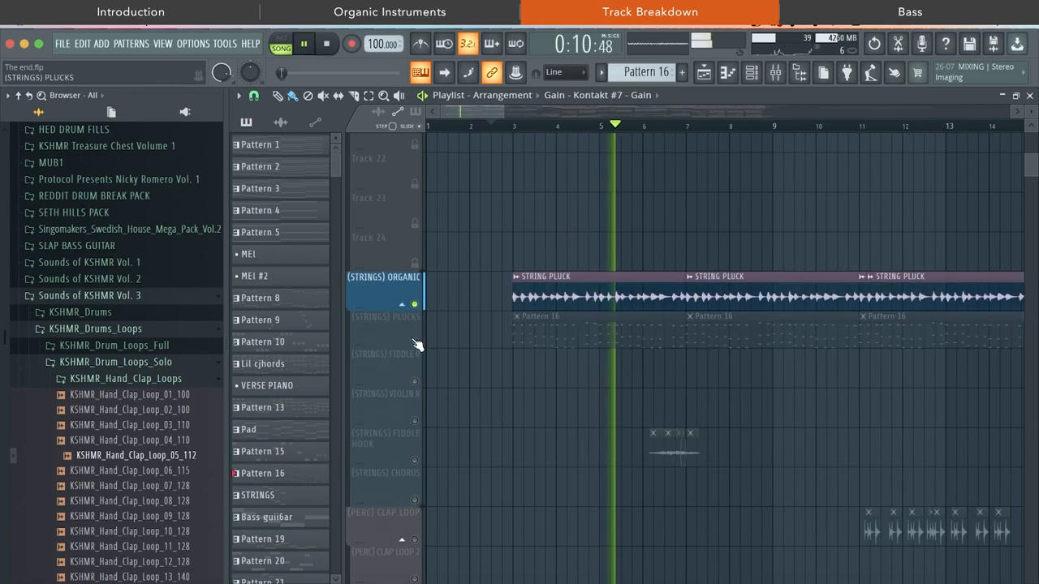
pyautogui.click(385, 316)
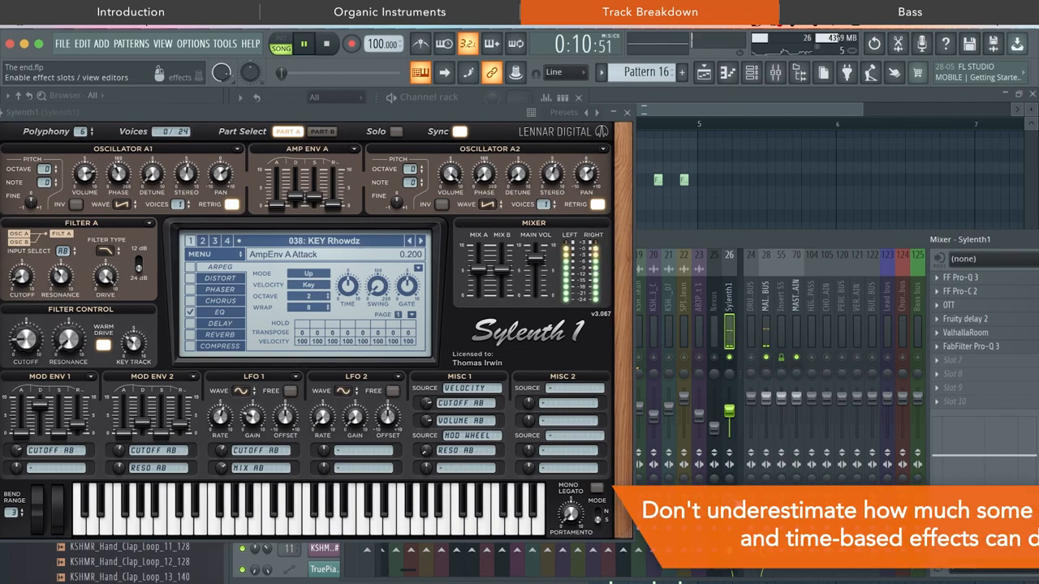
# - Dismiss Sylenth1 to reach the SB-THOMAS I-fiddle1 audio clip settings
pyautogui.click(765, 305)
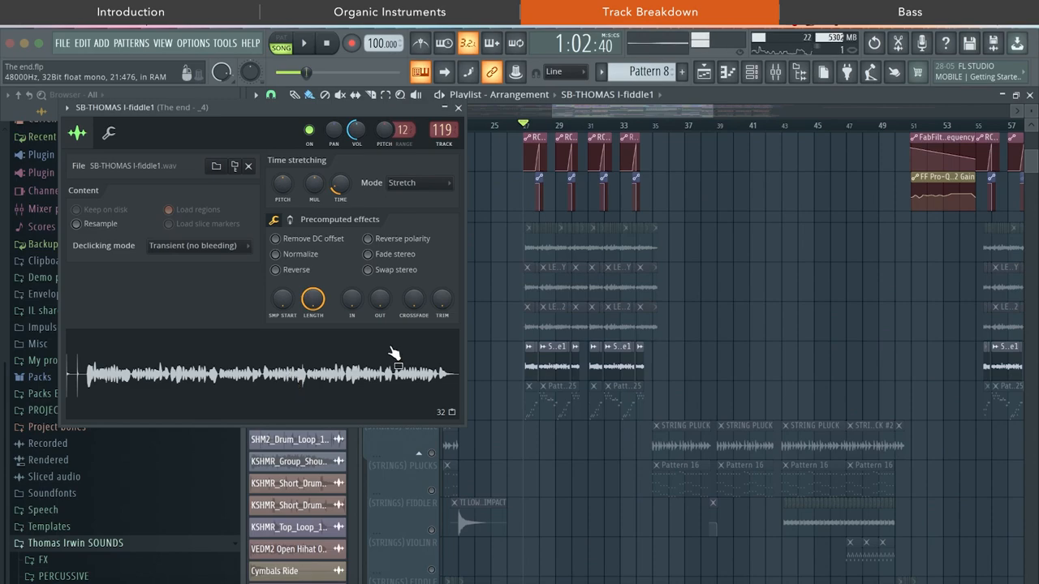
# - Play from the strings section, then show the LEAD GROUP 1 insert and its effect chain in the mixer
pyautogui.click(304, 43)
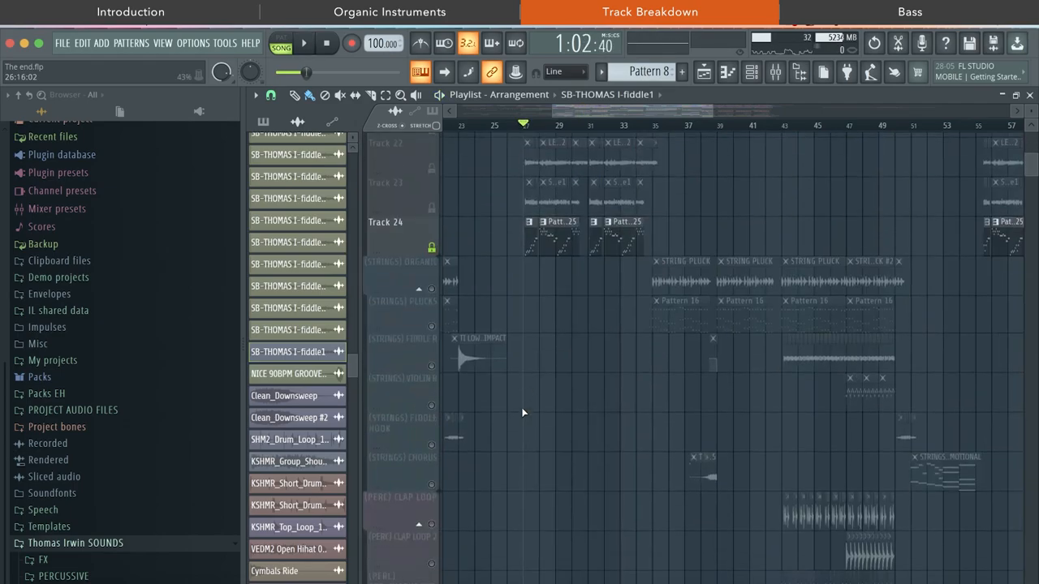
pyautogui.click(303, 43)
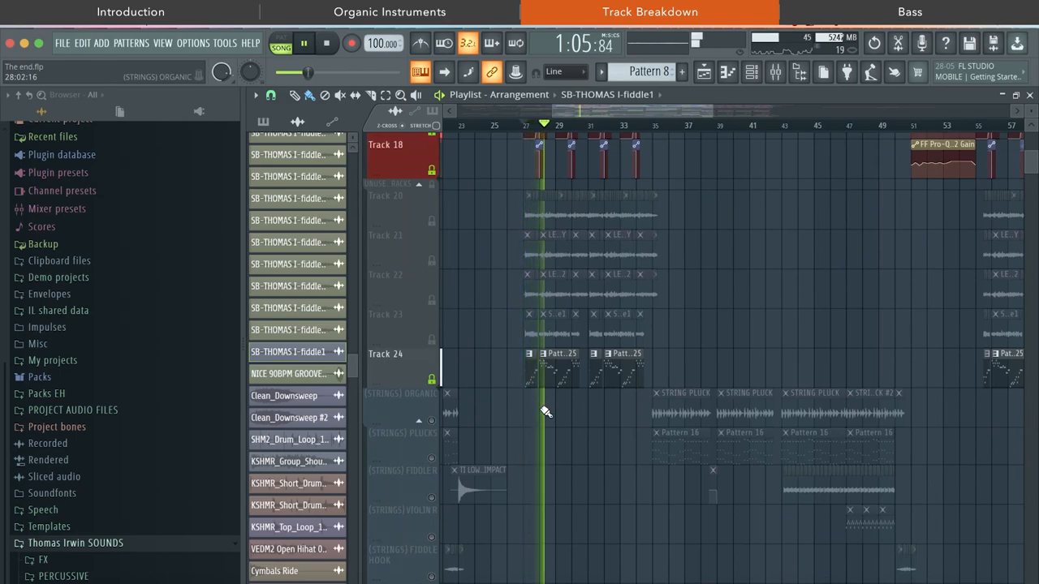
pyautogui.scroll(-3)
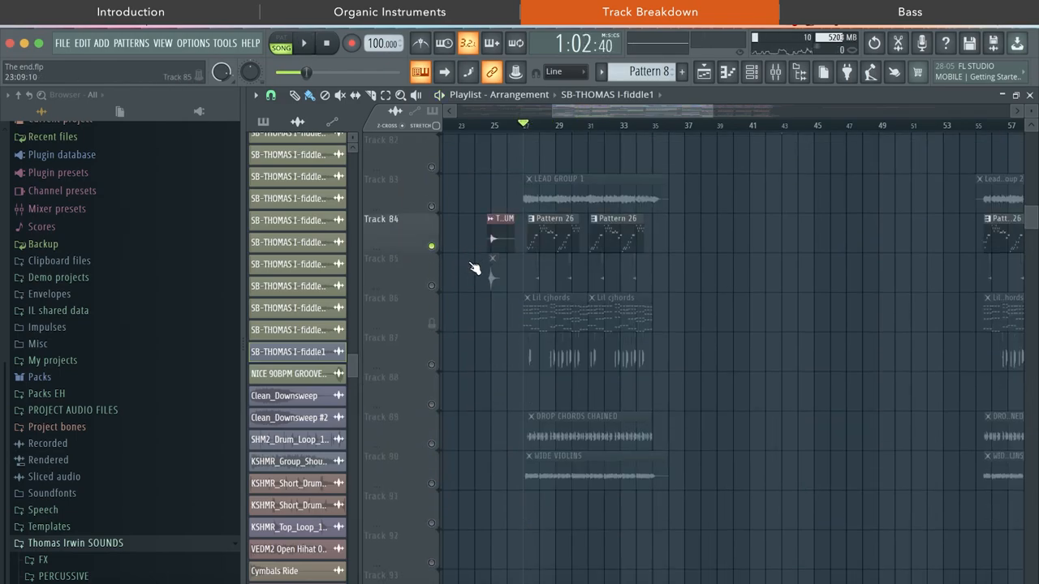
pyautogui.click(302, 43)
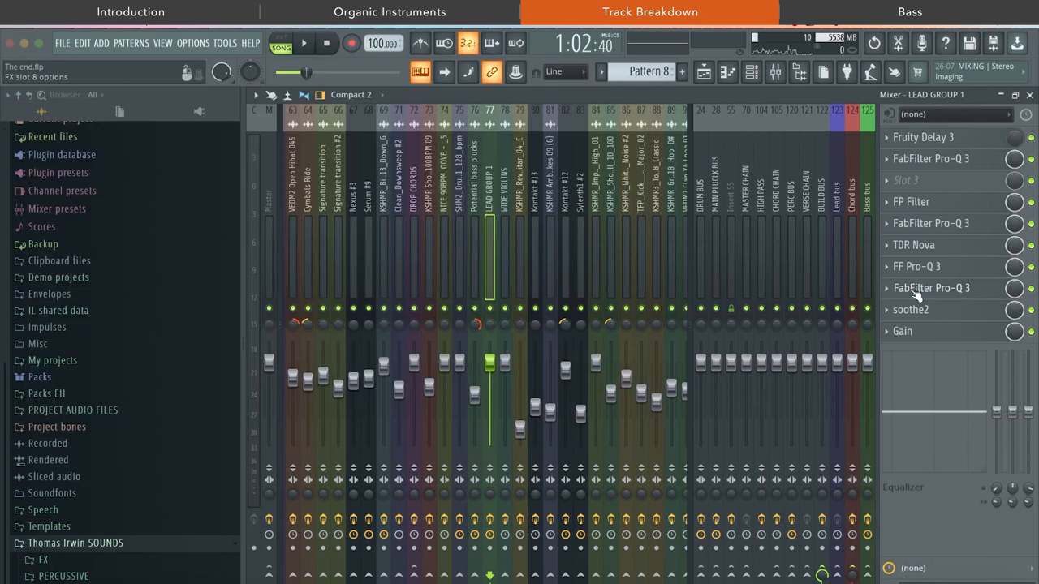
# - Bring up soothe2 on LEAD GROUP 1 and play the song to hear its effect
pyautogui.click(911, 309)
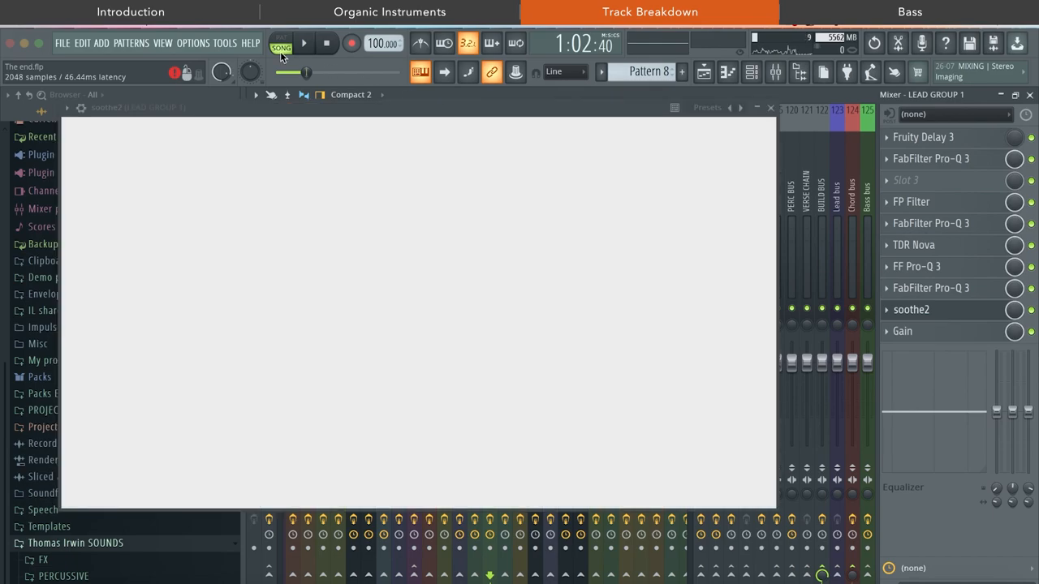
pyautogui.click(910, 309)
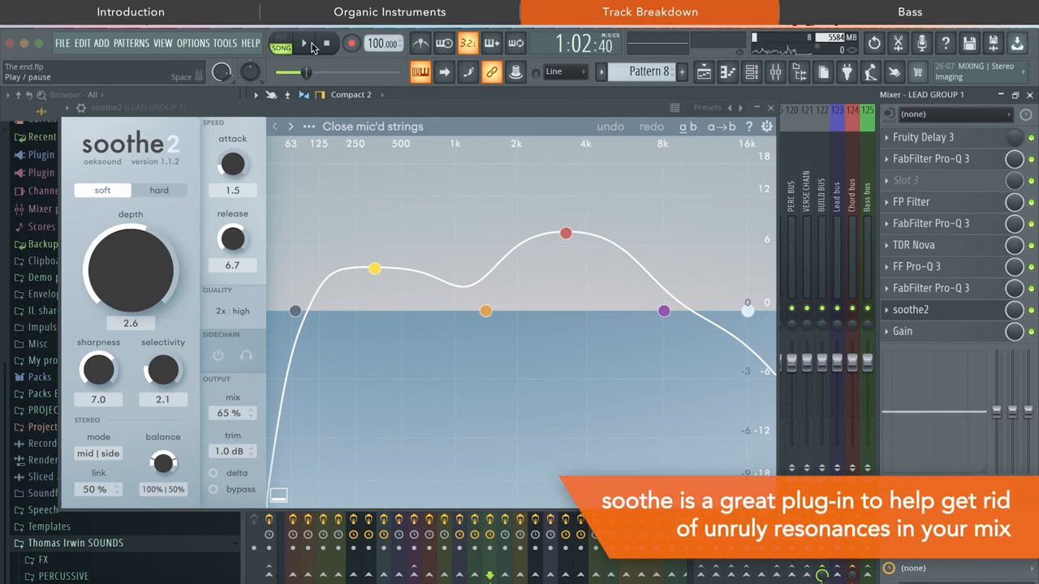
pyautogui.click(303, 43)
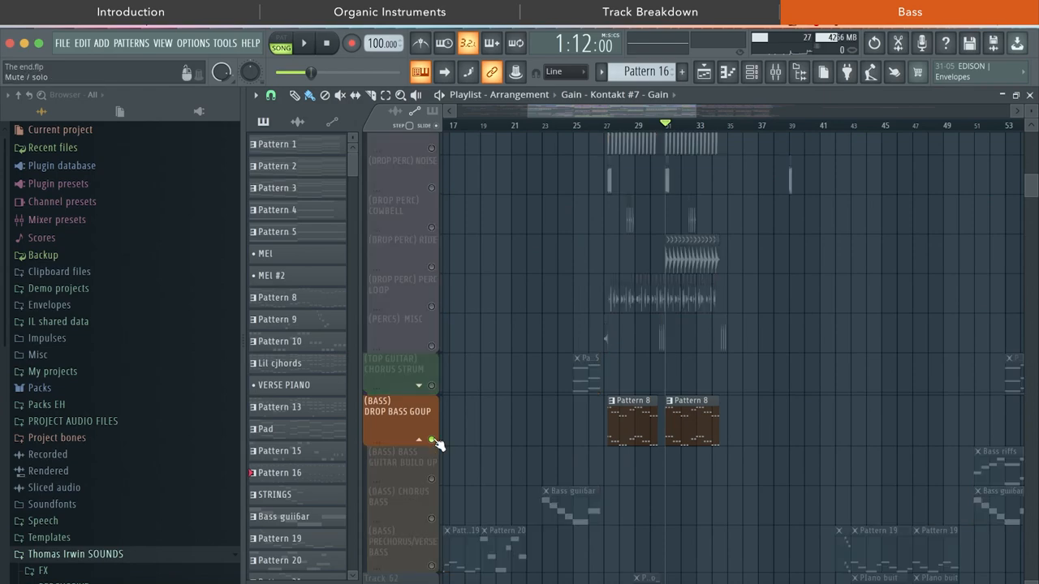
# - Show the drop bass group's channels, then the Master insert chain from Pro-Q 3 to SPAN
pyautogui.click(302, 43)
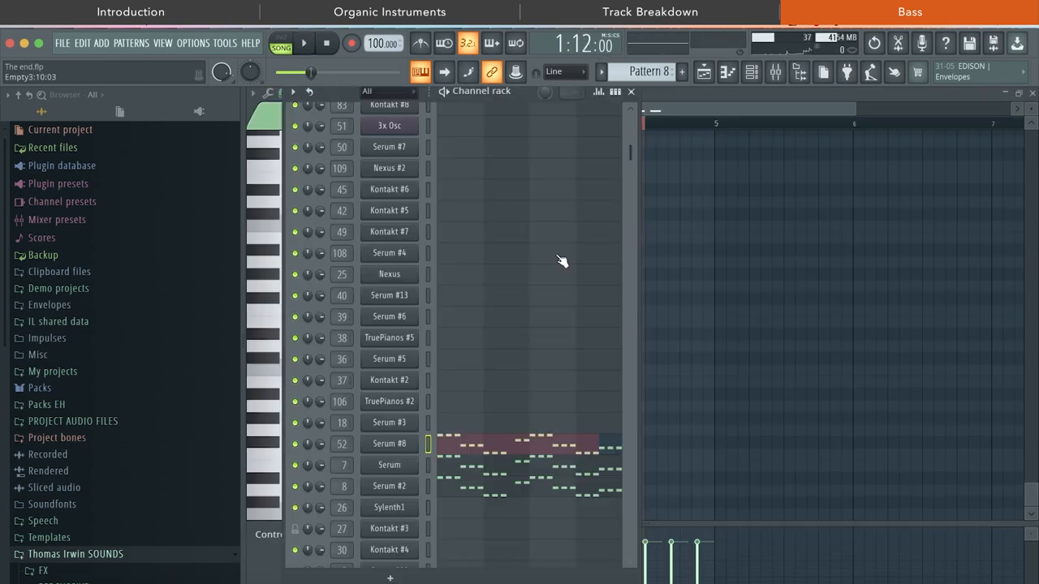
pyautogui.scroll(-3)
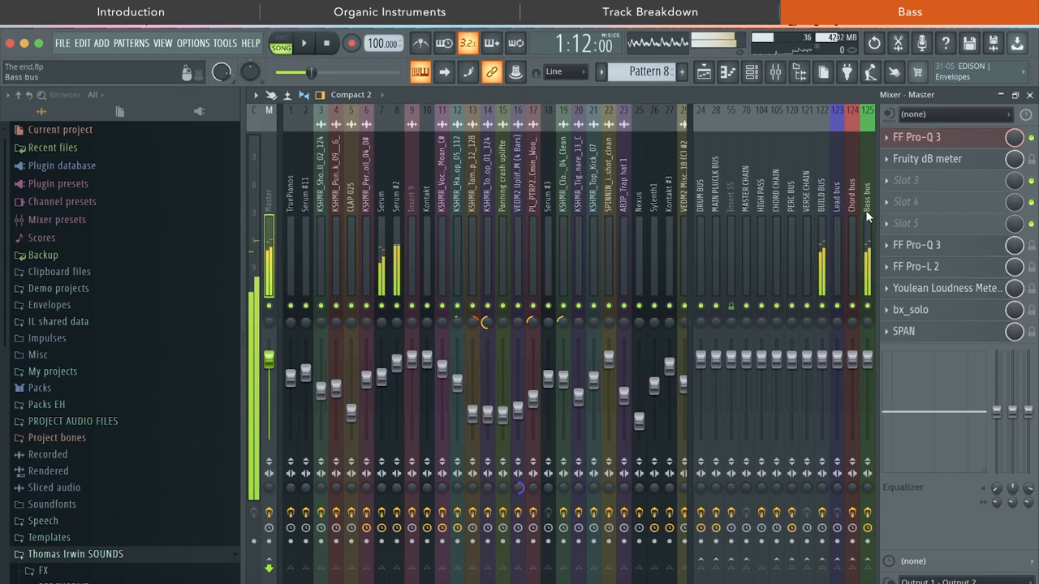
# - Inspect the Bass bus and PERC BUS chains, then bring up the PERC BUS H-Comp Stereo compressor
pyautogui.click(867, 203)
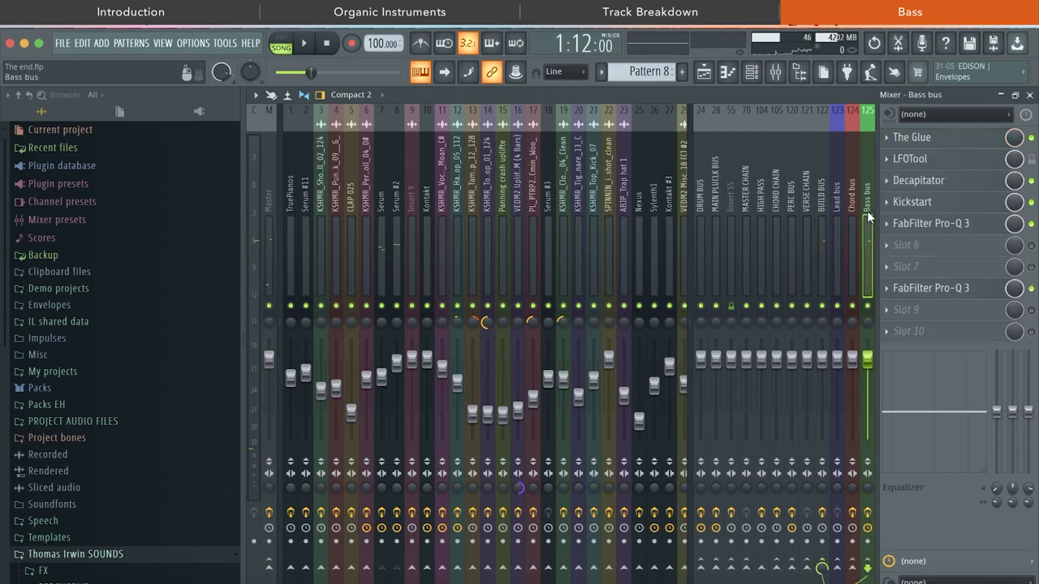
pyautogui.click(919, 180)
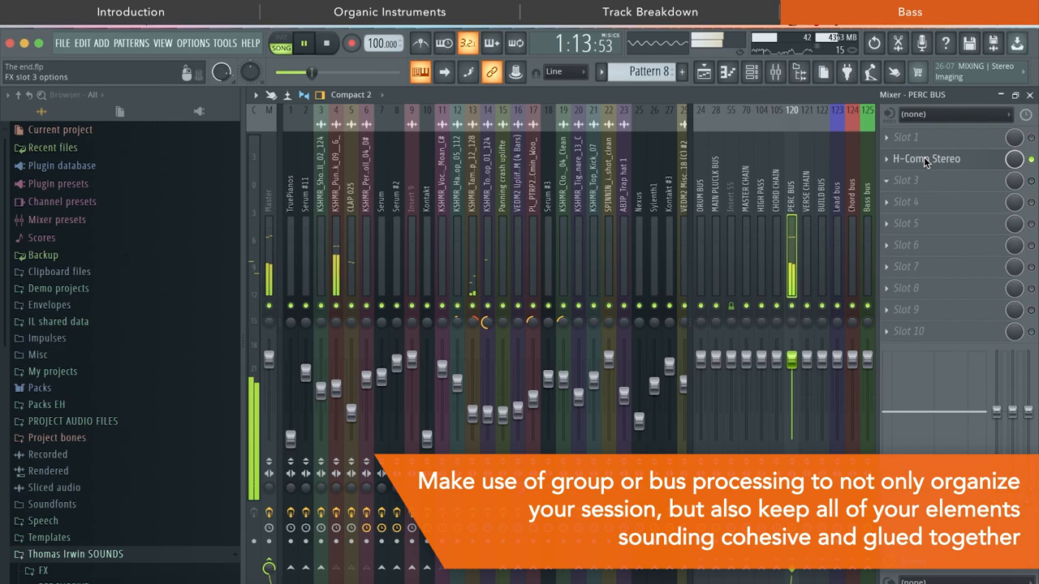
pyautogui.click(926, 159)
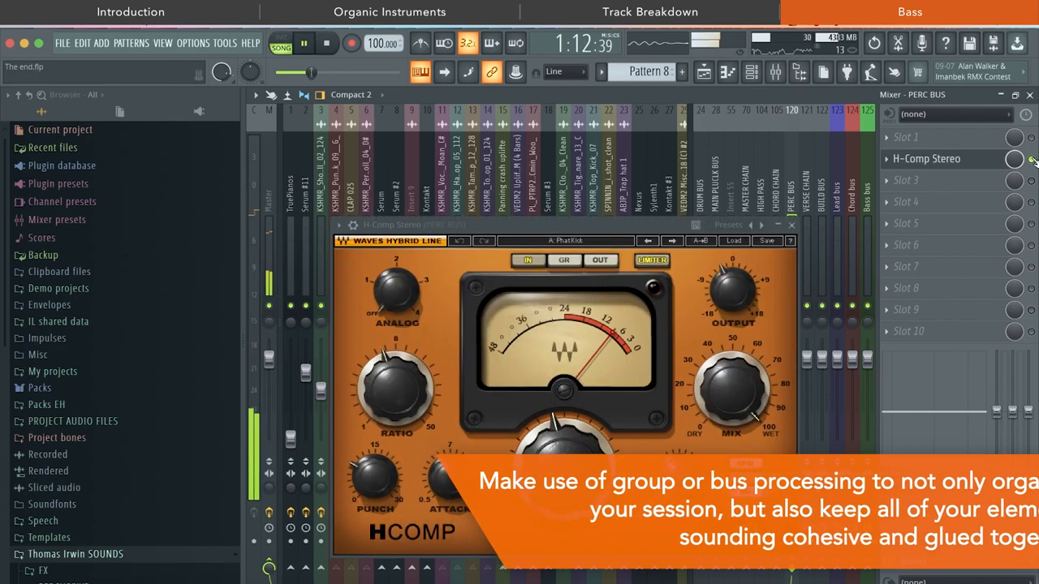